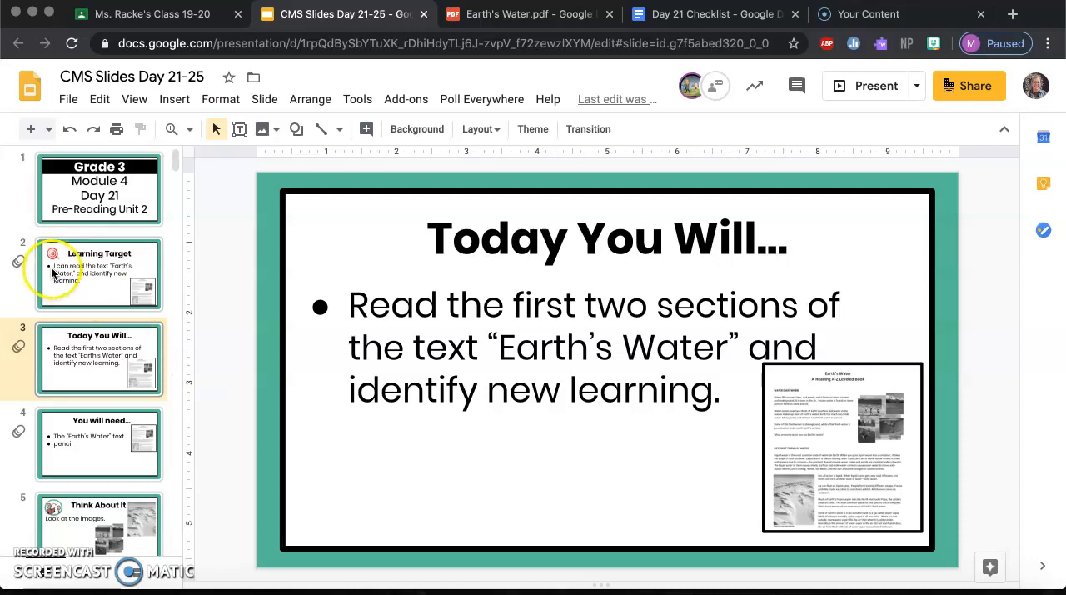
# - Review the Learning Target and Today You Will slides, check the Day 21 Checklist, then open Earth's Water.pdf
pyautogui.click(99, 274)
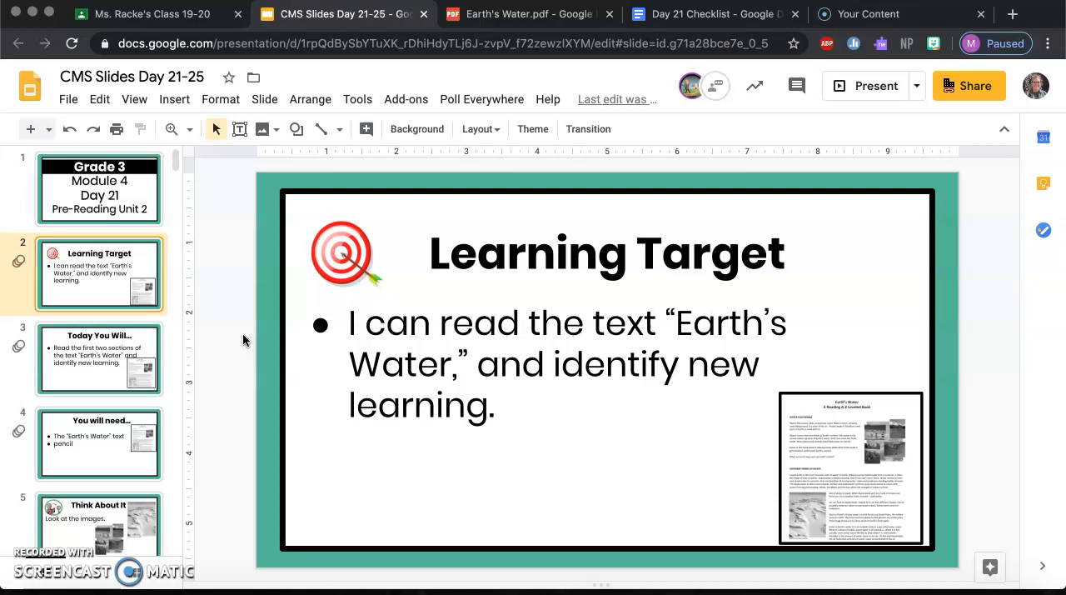
pyautogui.click(99, 358)
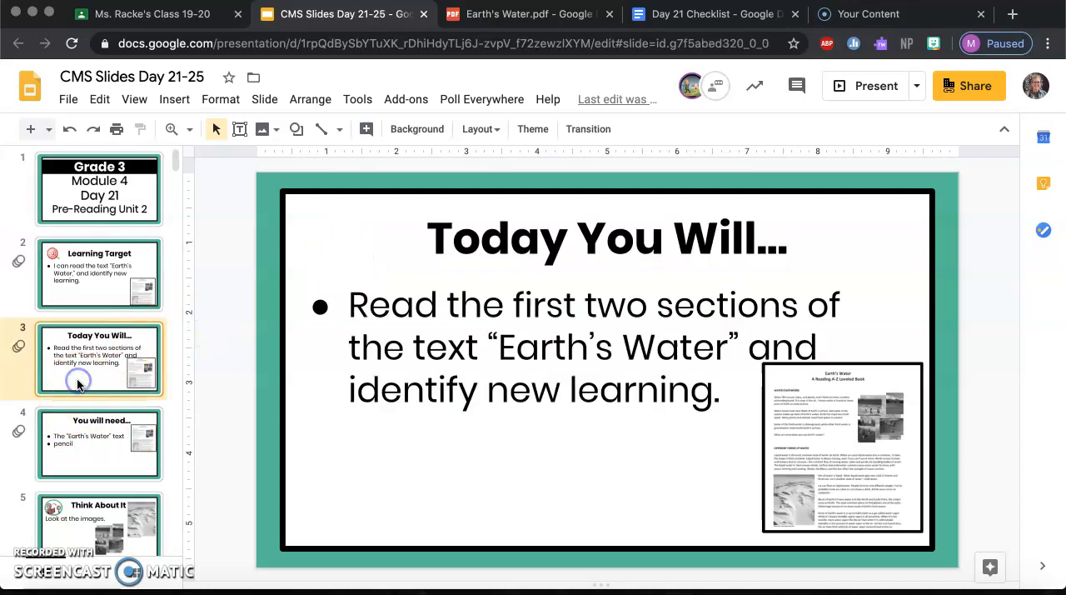
pyautogui.moveTo(245, 398)
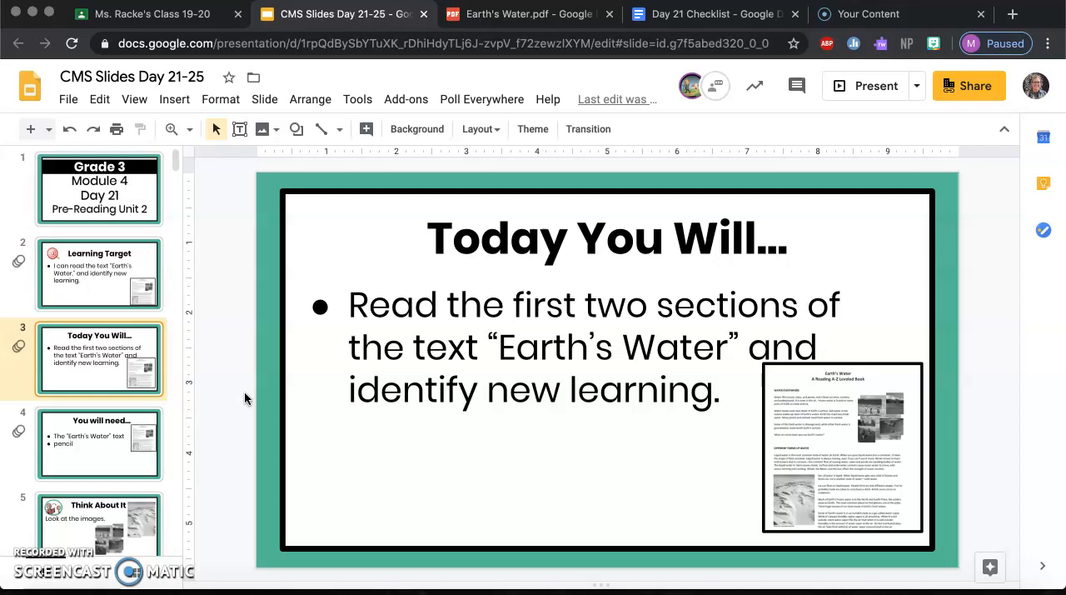
pyautogui.moveTo(660, 70)
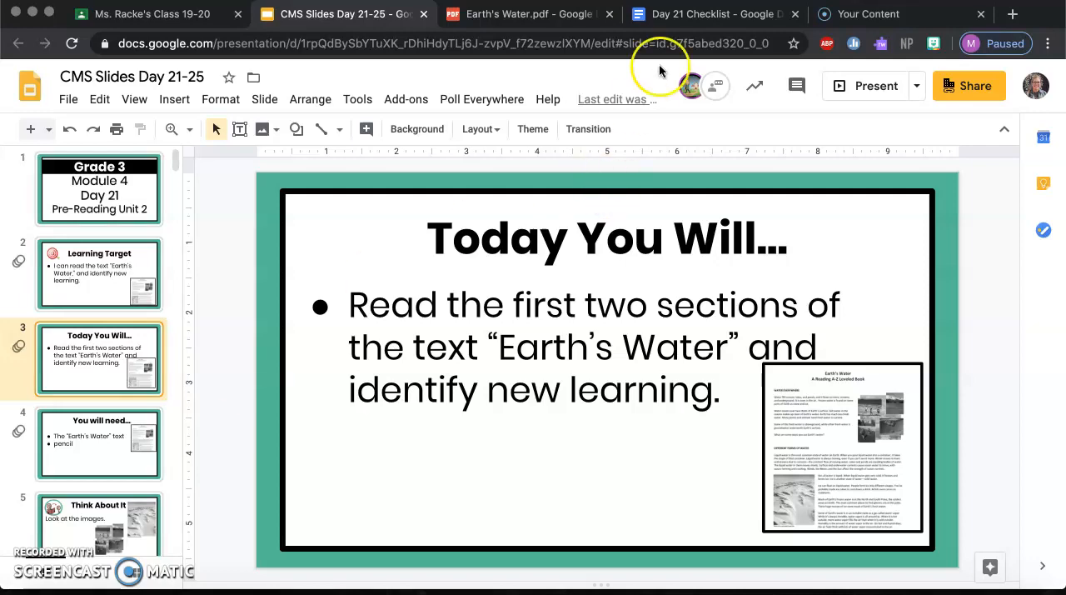
pyautogui.click(711, 15)
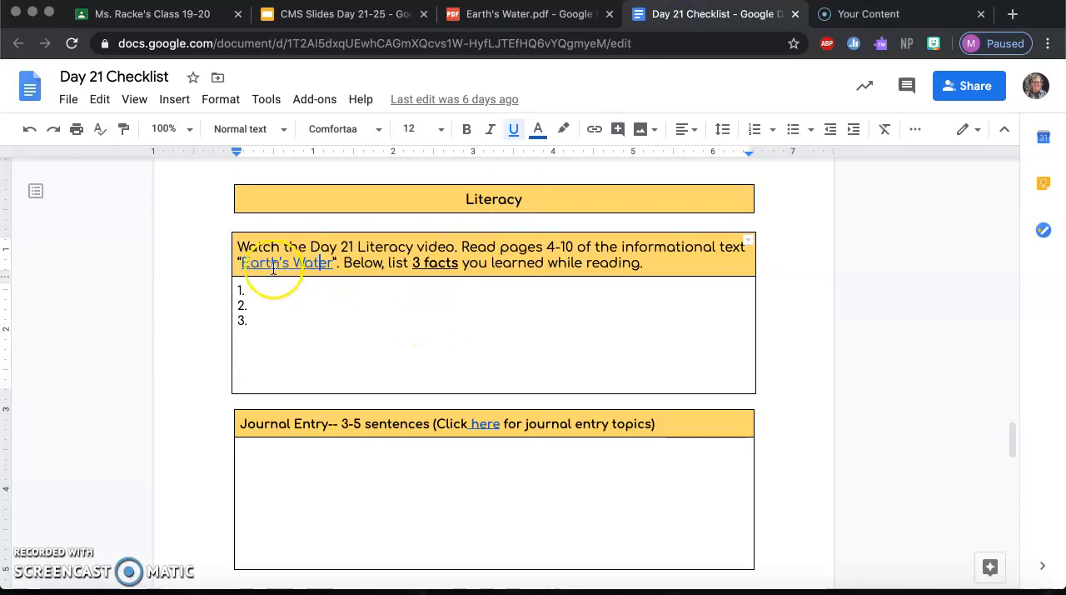
pyautogui.moveTo(286, 262)
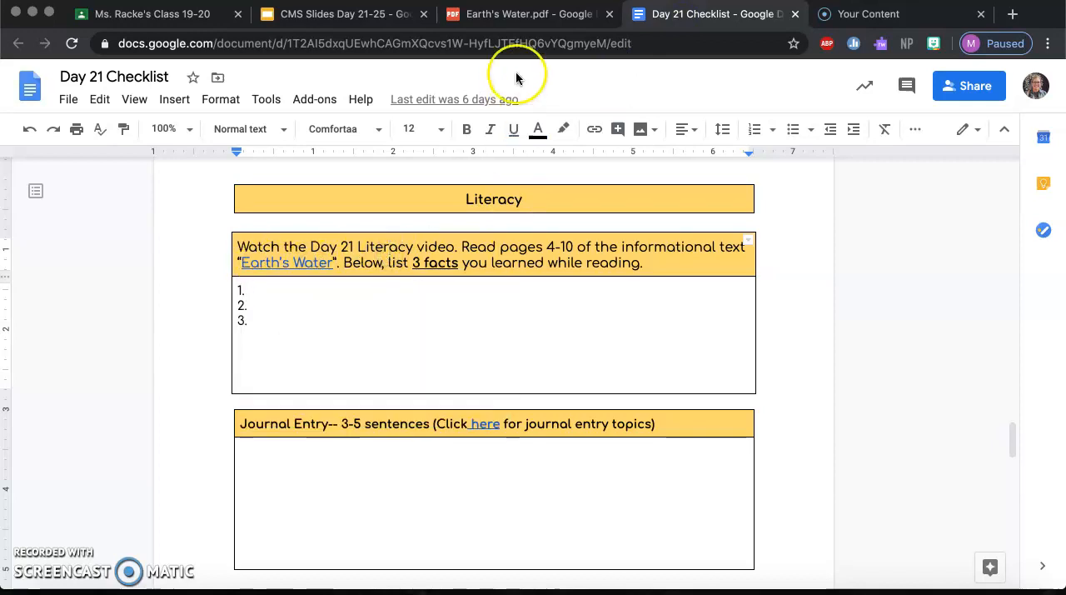
pyautogui.click(525, 14)
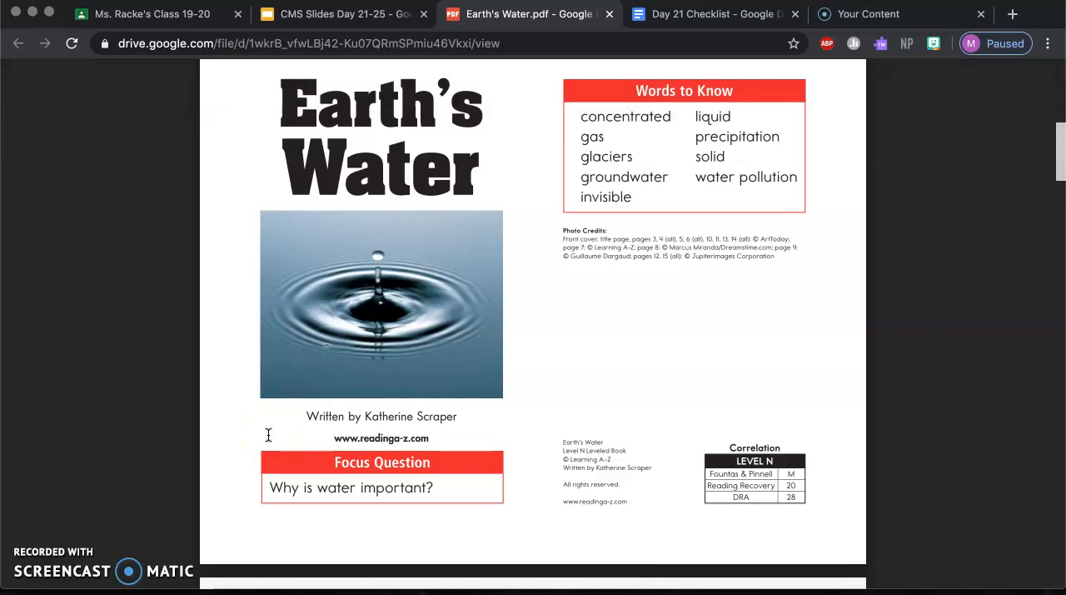
pyautogui.moveTo(646, 211)
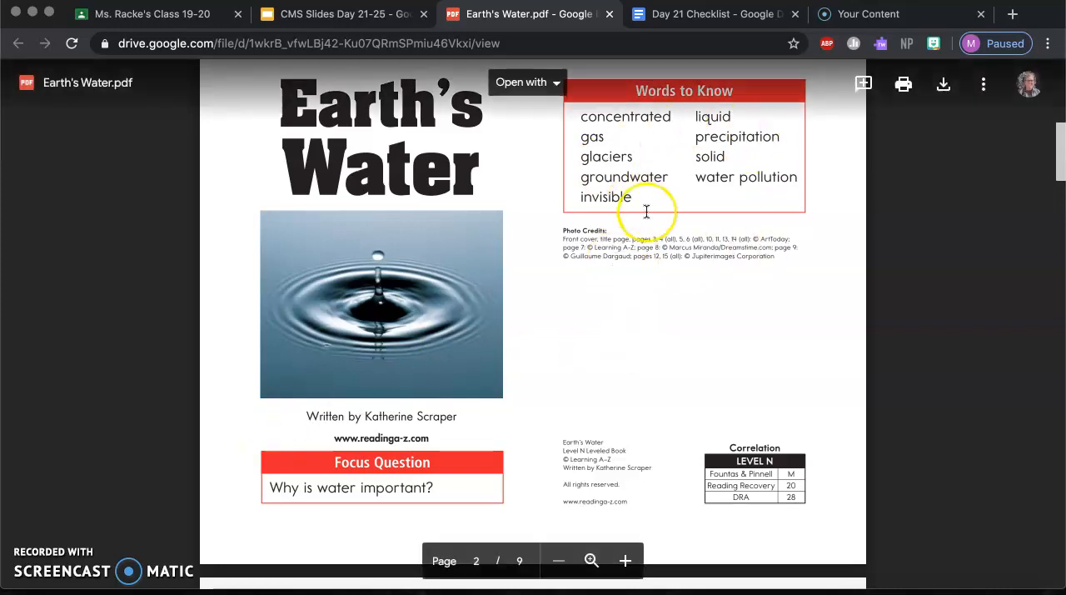
# - Scroll from the cover to pages 3–4, the table of contents and Water Everywhere
pyautogui.scroll(-3)
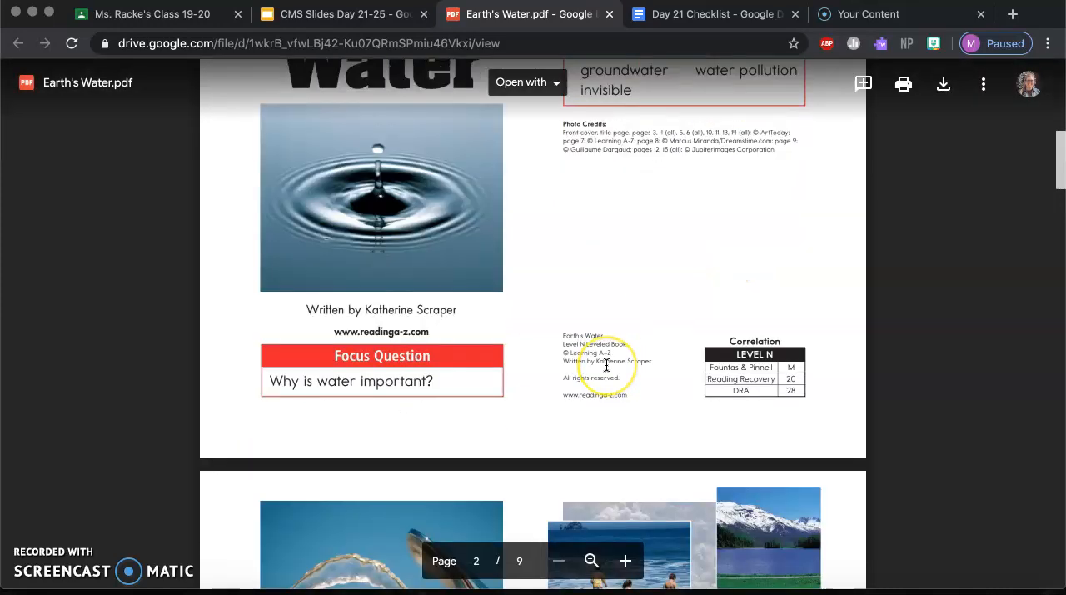
pyautogui.scroll(-3)
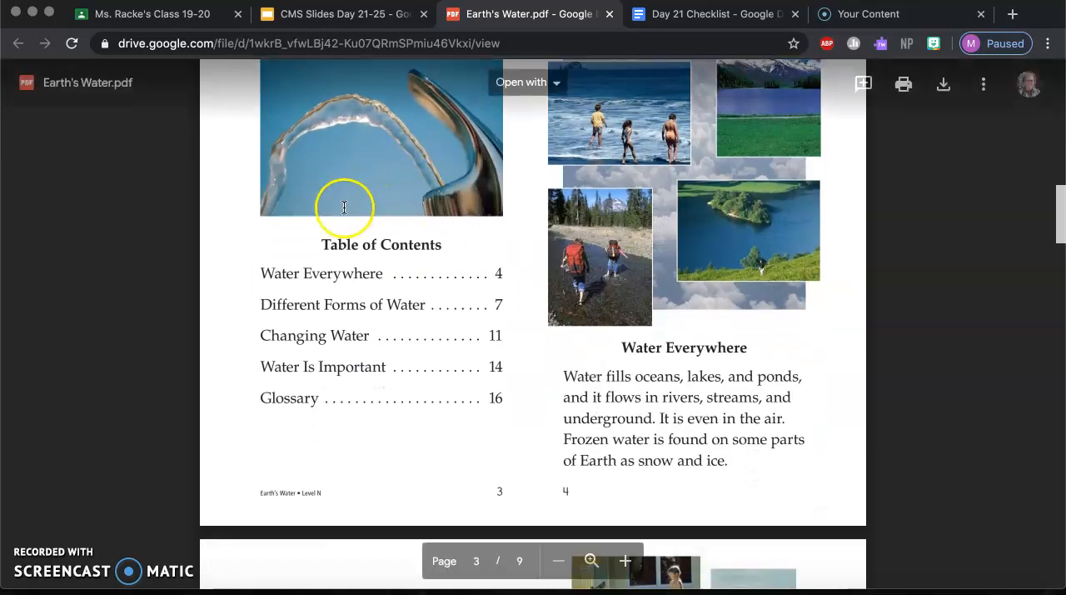
pyautogui.moveTo(327, 244)
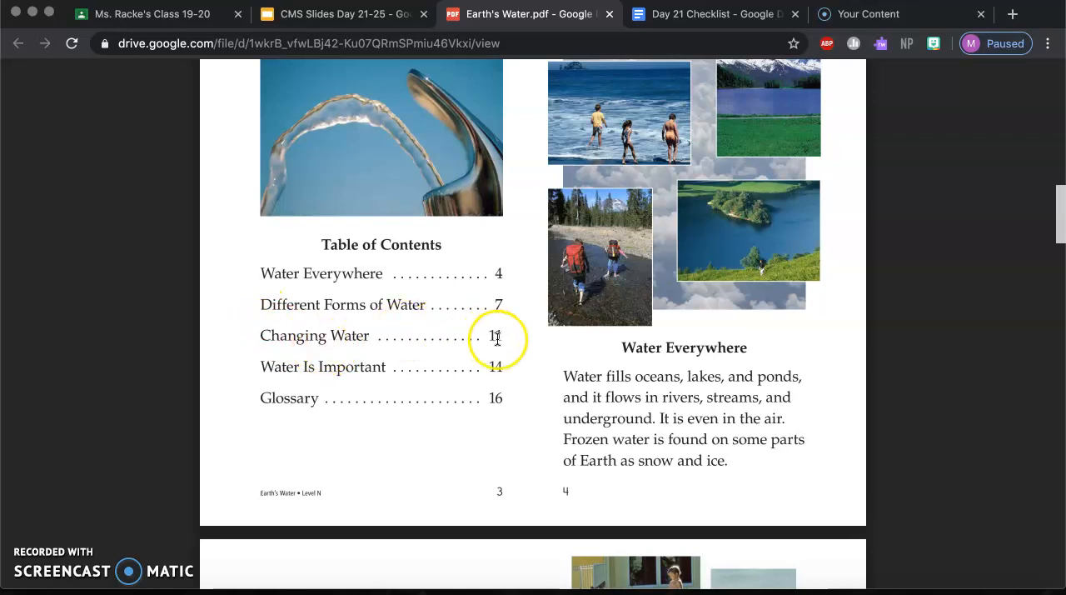
pyautogui.moveTo(237, 327)
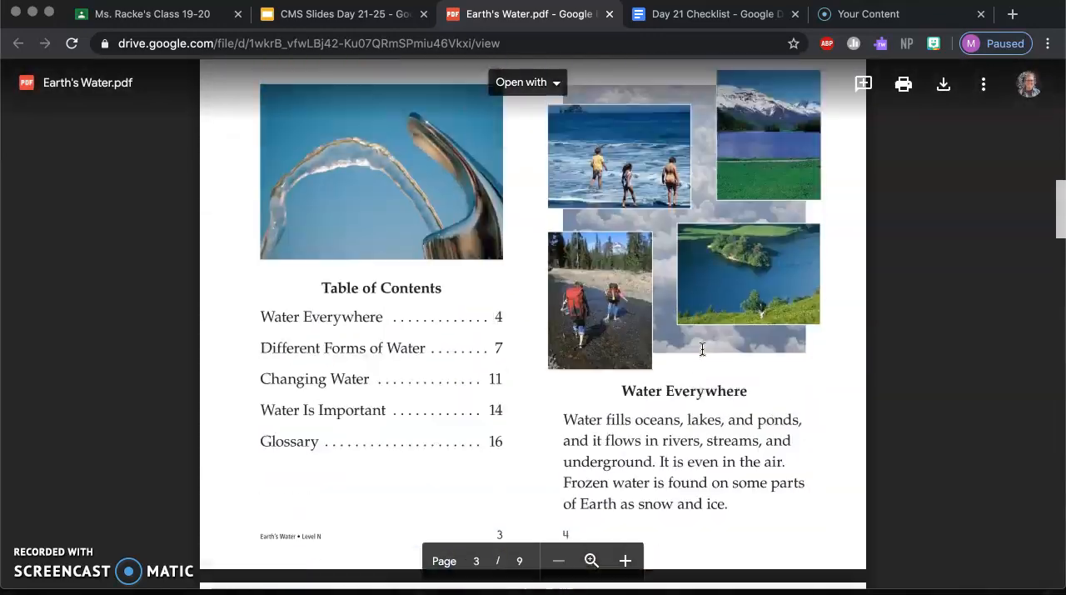
# - Scroll down to pages 5–6 with the globe picture and fresh-water text
pyautogui.scroll(-3)
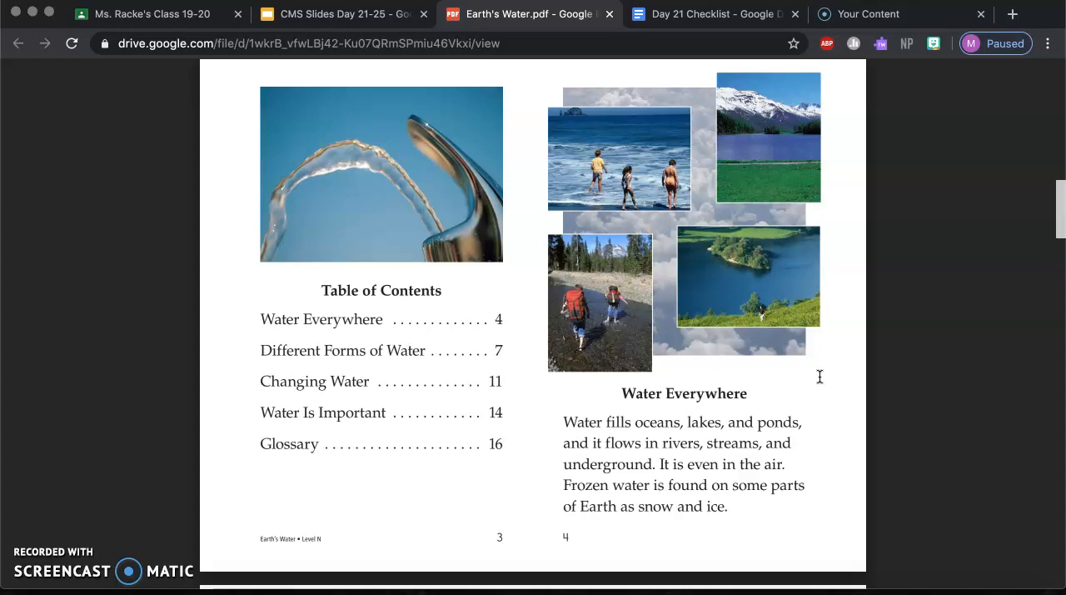
pyautogui.scroll(-3)
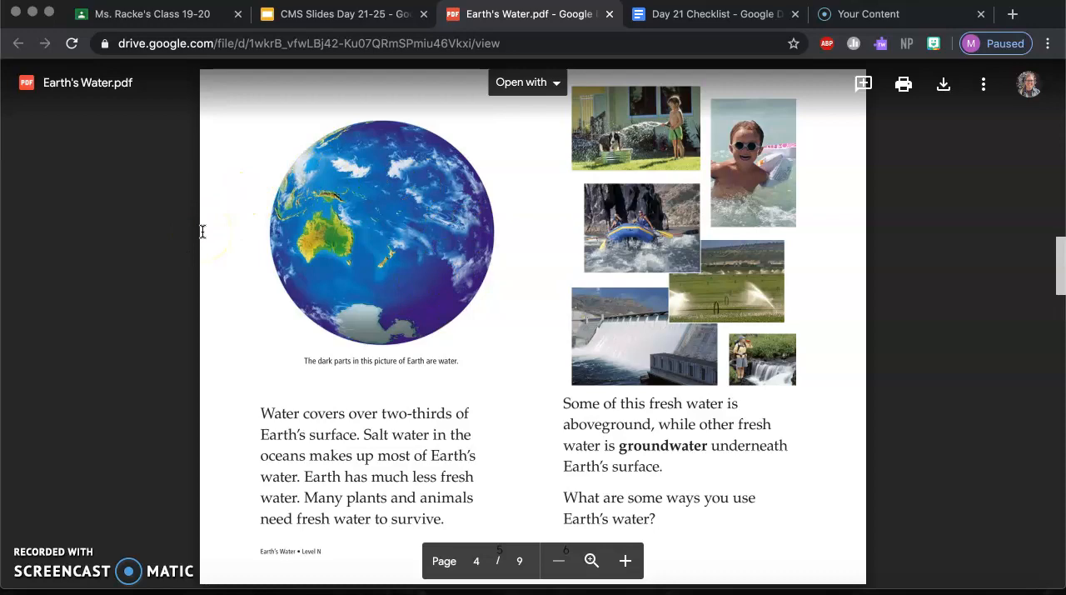
pyautogui.moveTo(849, 342)
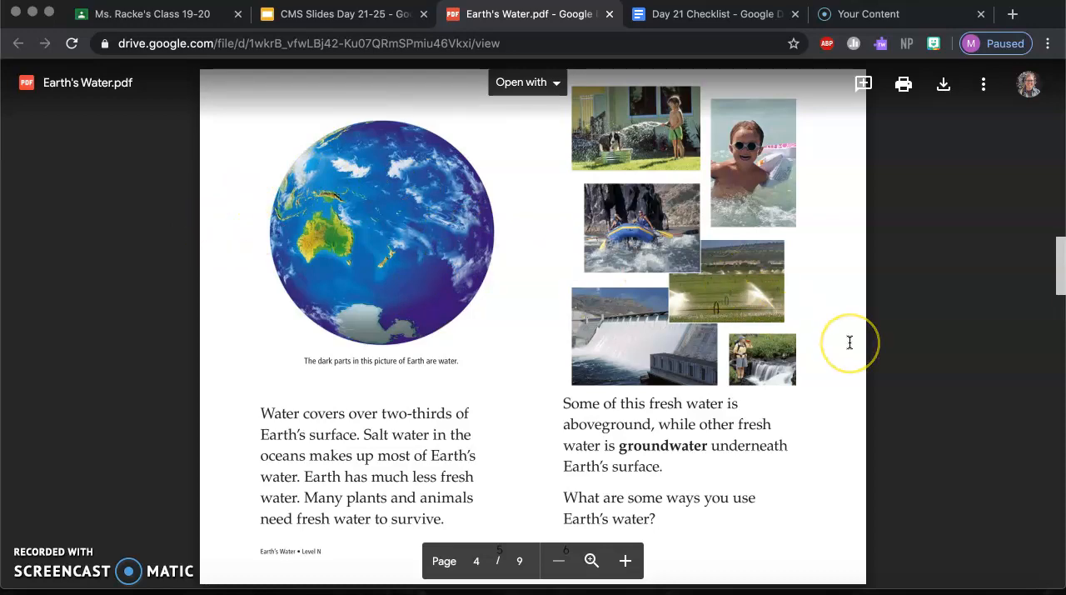
# - Scroll down to pages 7–8 about the different forms of water
pyautogui.scroll(-3)
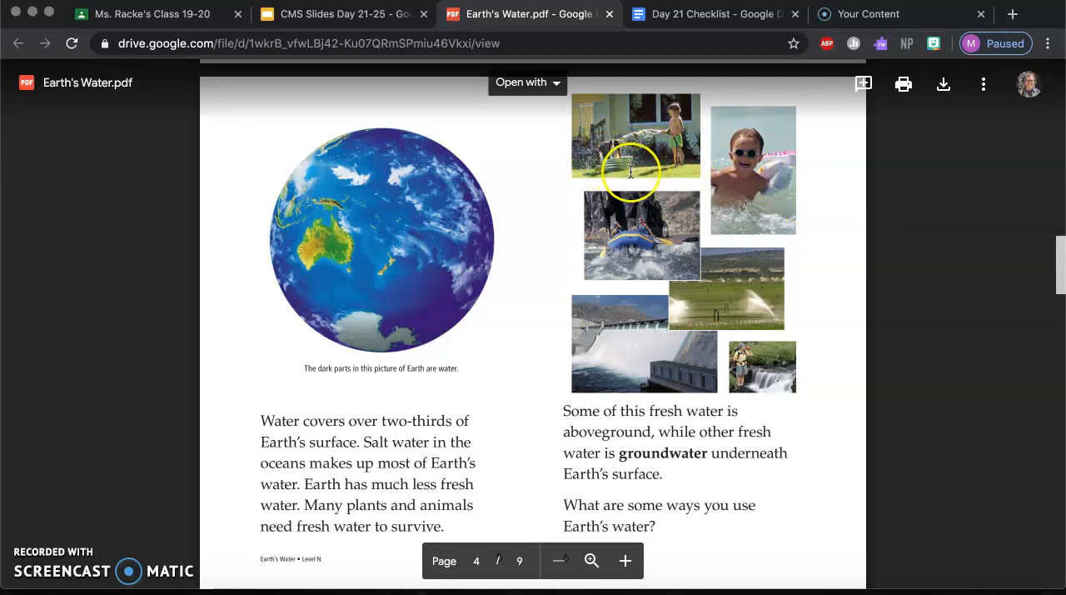
pyautogui.moveTo(878, 200)
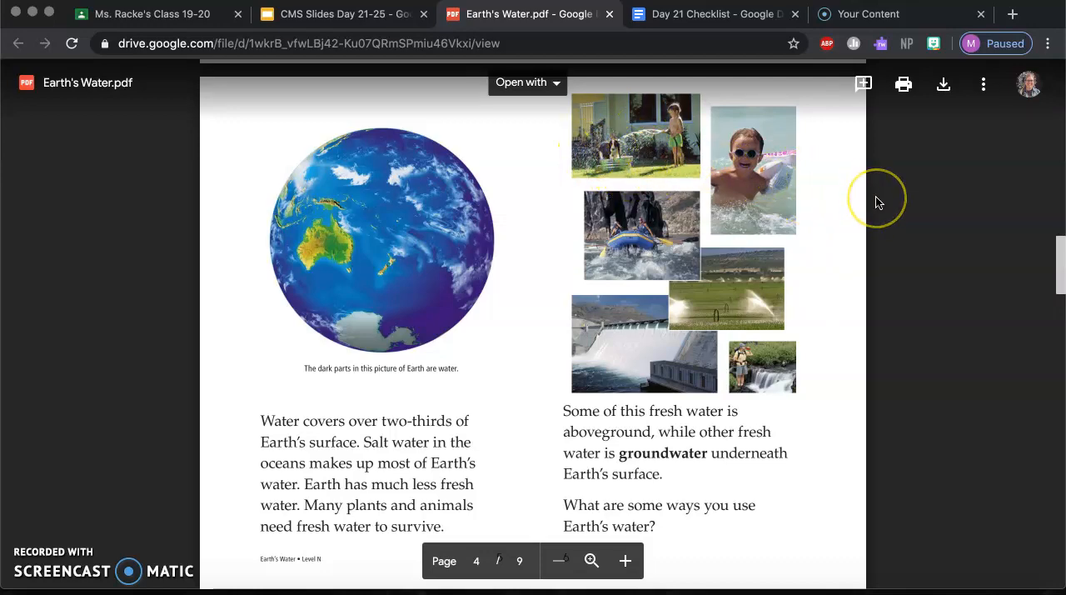
pyautogui.moveTo(781, 199)
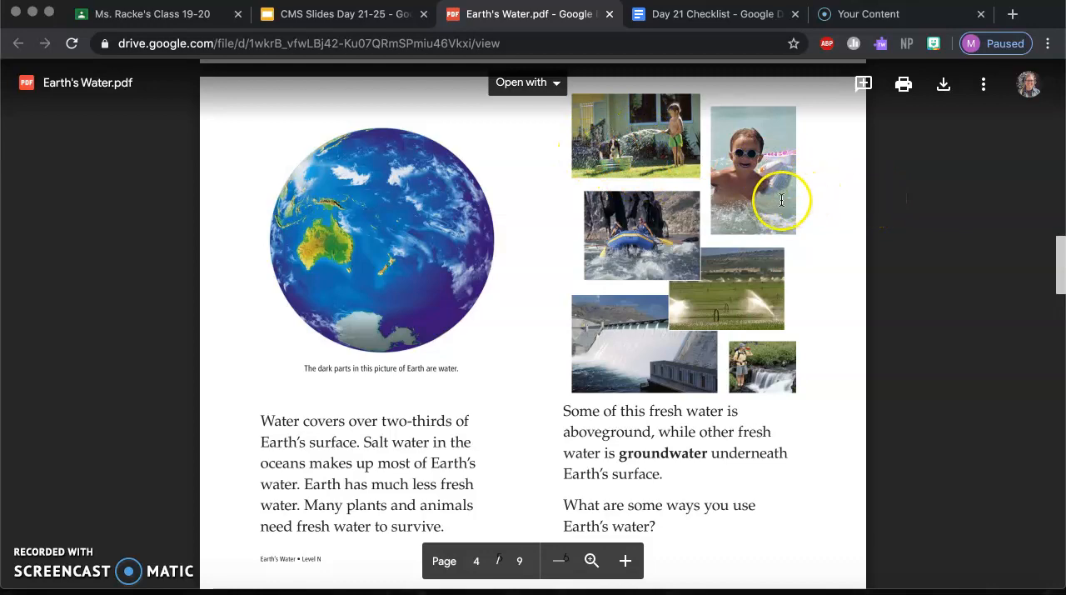
pyautogui.moveTo(658, 252)
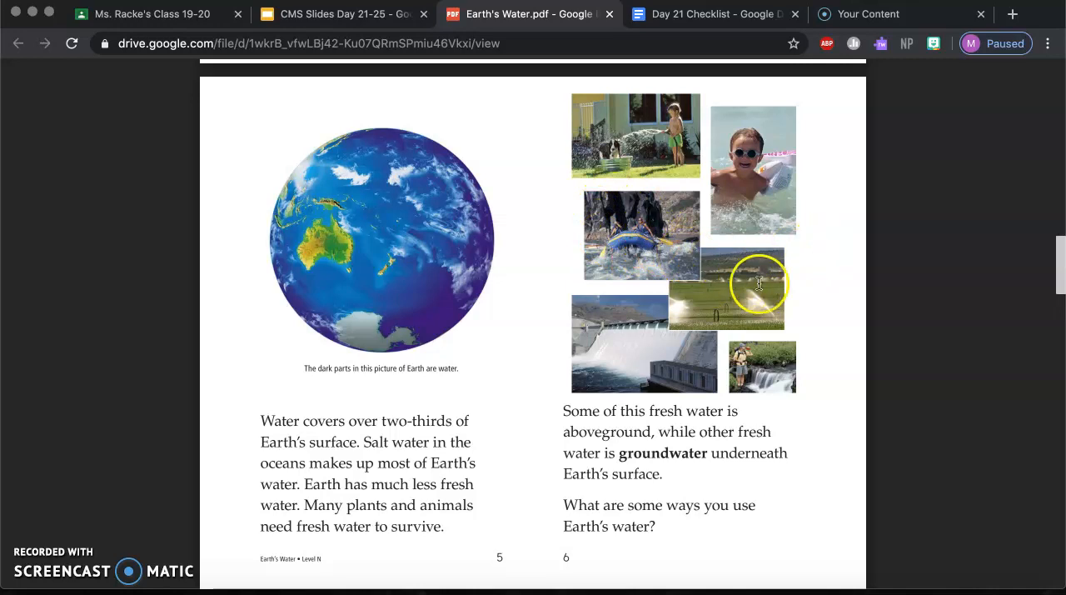
pyautogui.moveTo(827, 282)
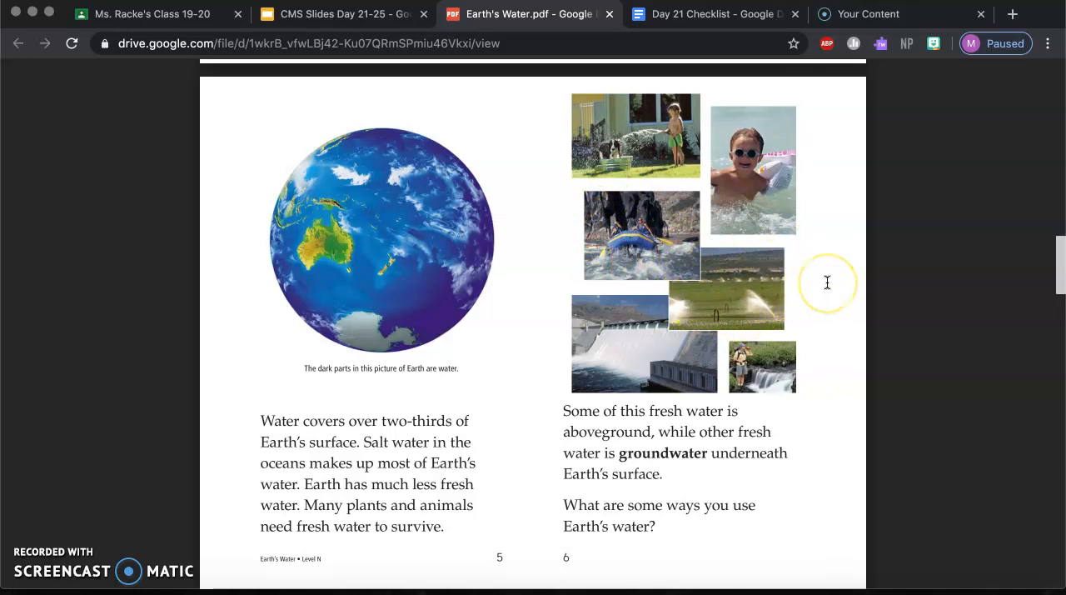
pyautogui.moveTo(596, 343)
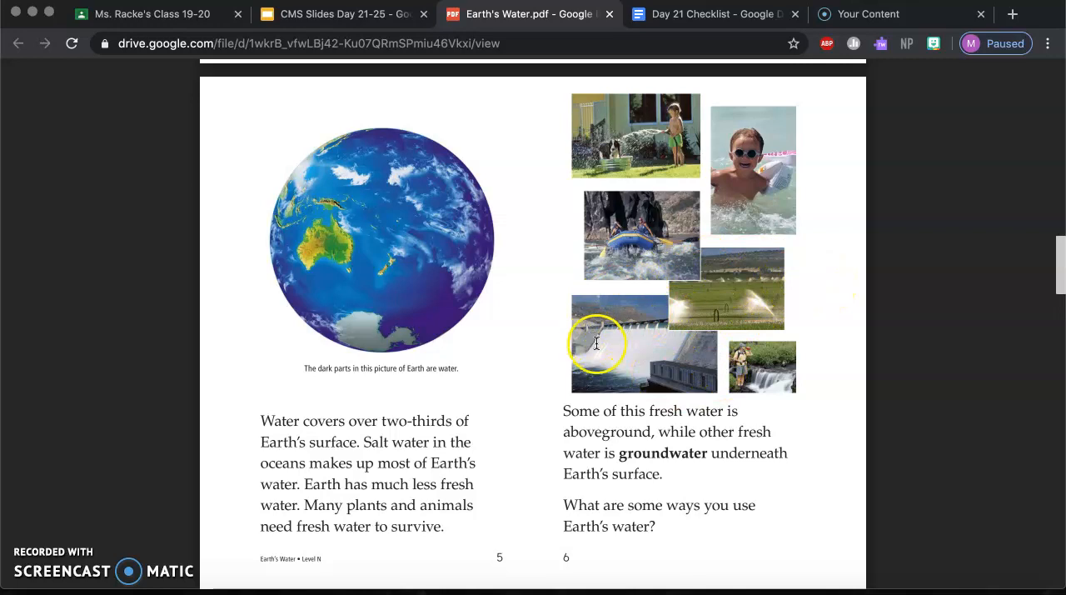
pyautogui.moveTo(750, 354)
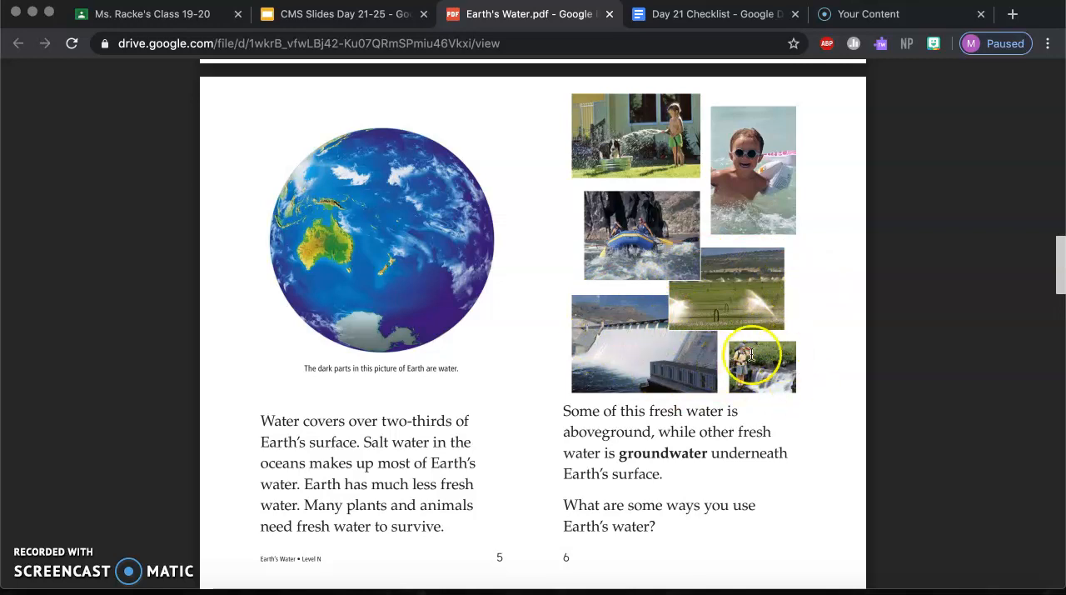
pyautogui.moveTo(812, 367)
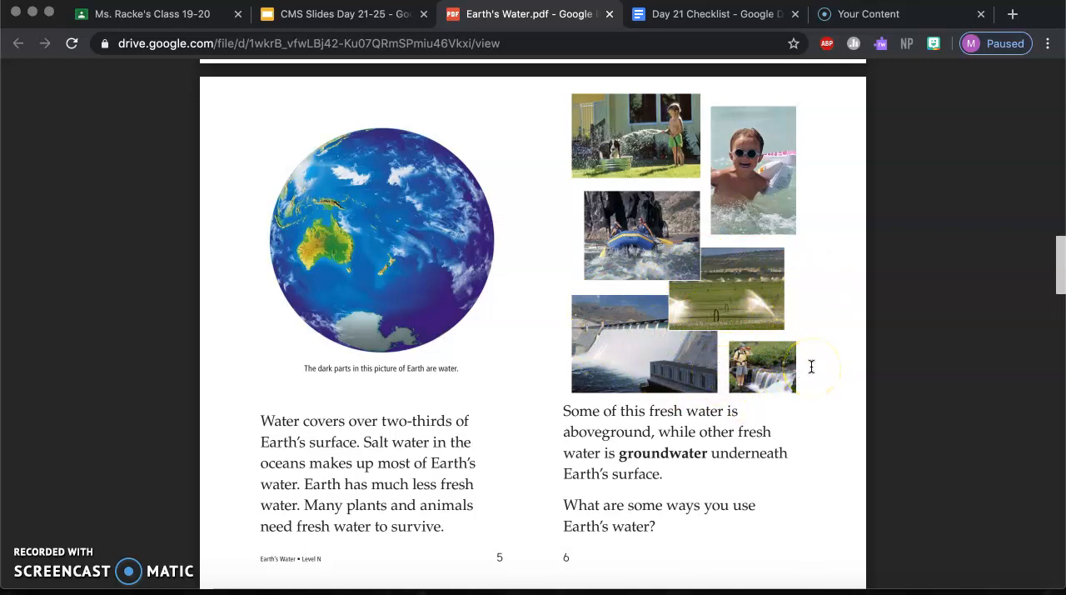
pyautogui.moveTo(770, 365)
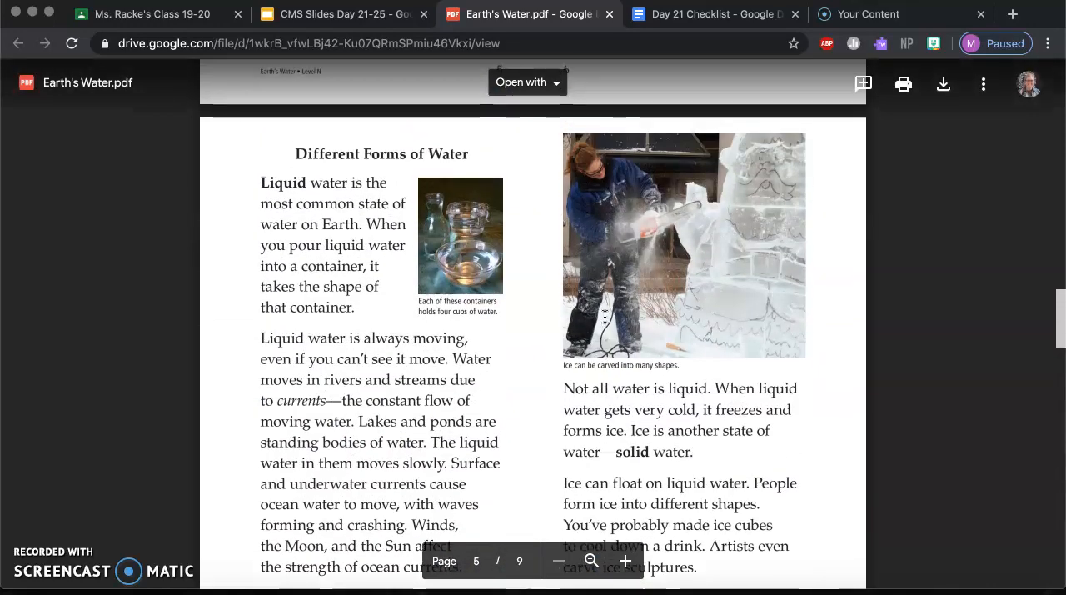
pyautogui.scroll(-3)
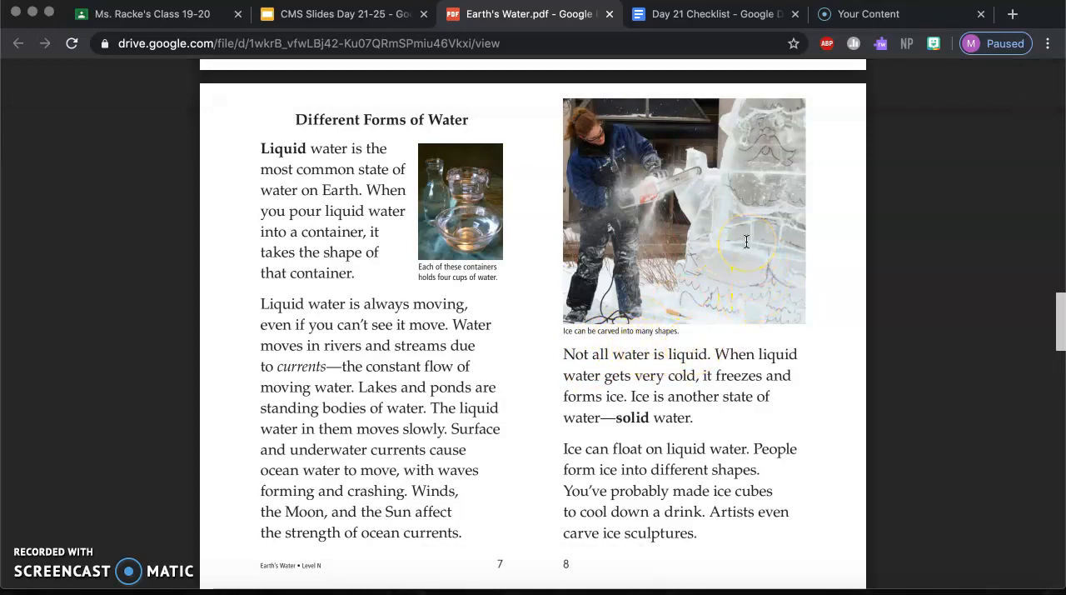
# - Scroll past pages 9–10 on glaciers and water vapor to pages 15–16 and the glossary
pyautogui.scroll(-3)
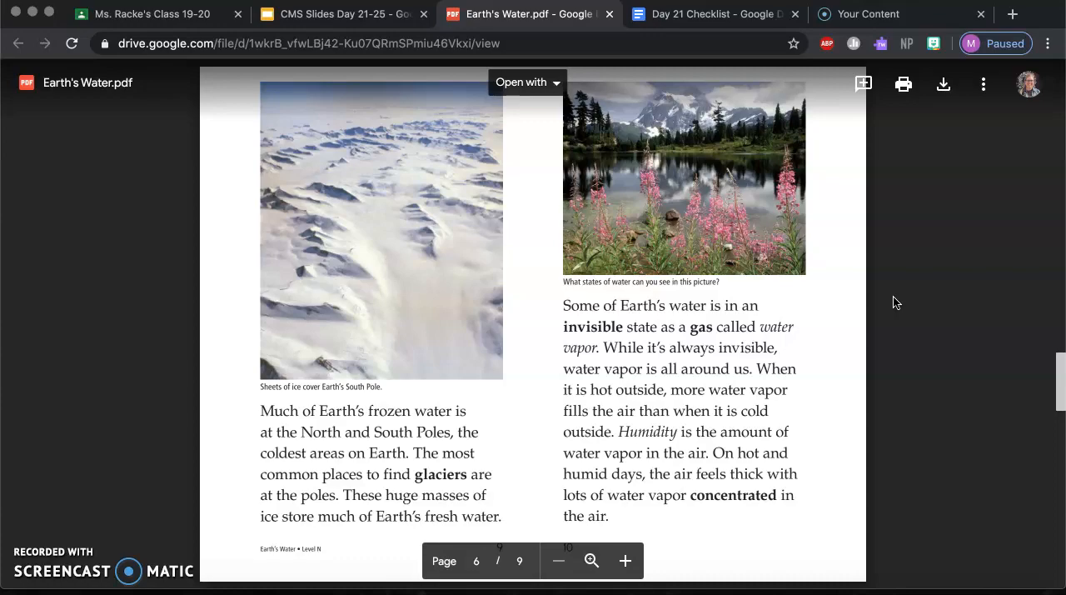
pyautogui.scroll(-3)
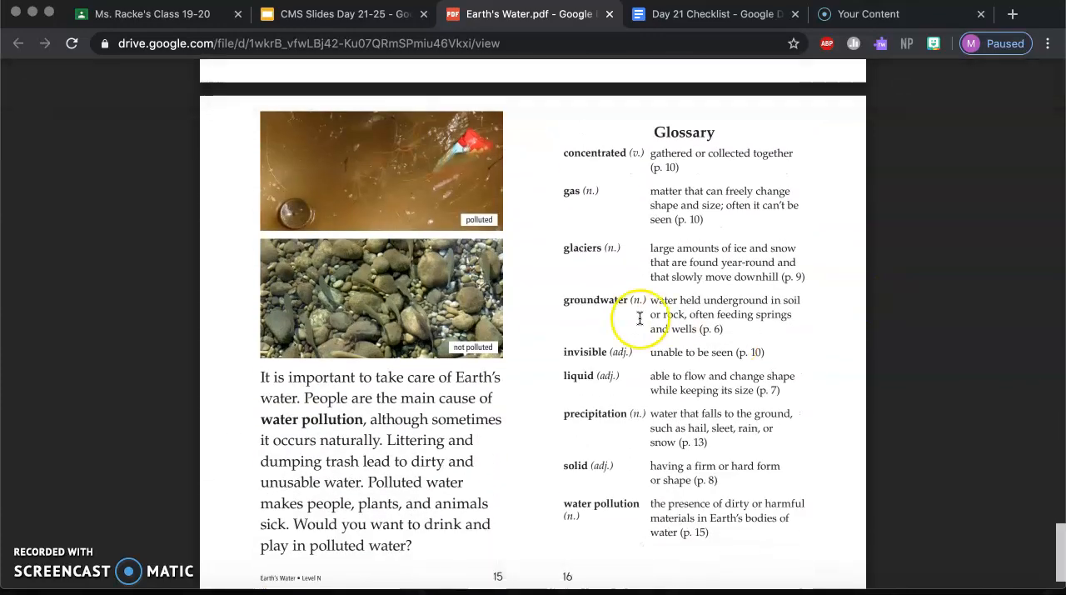
pyautogui.scroll(-3)
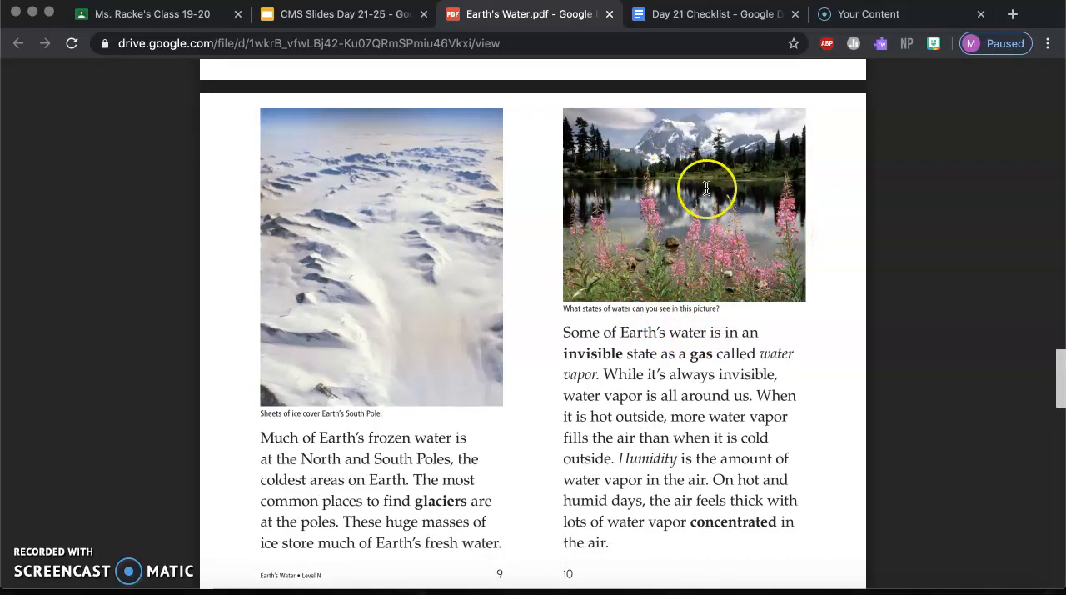
pyautogui.moveTo(761, 247)
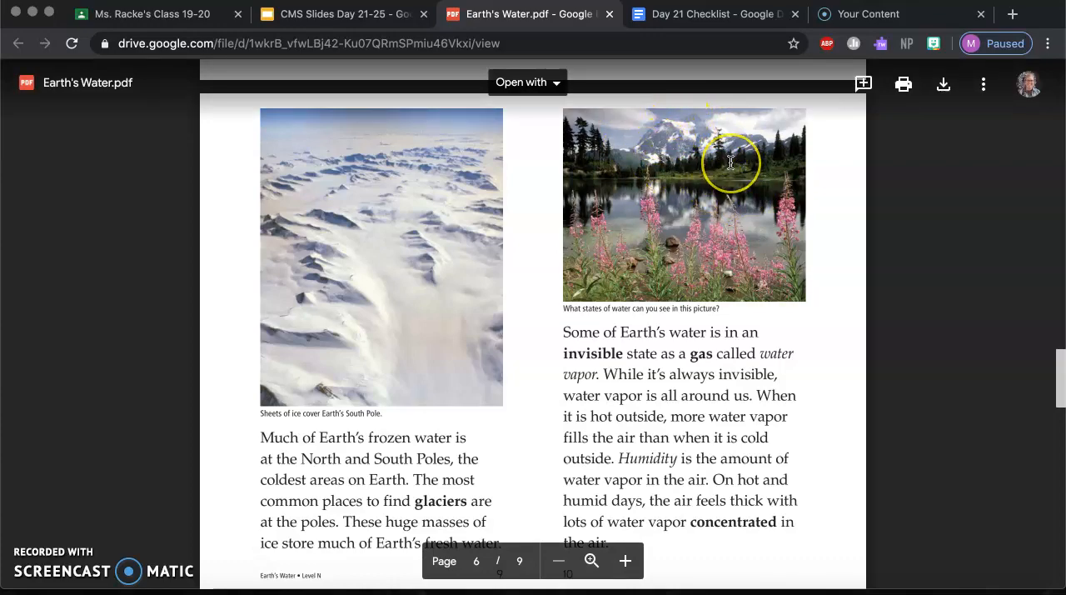
pyautogui.moveTo(656, 158)
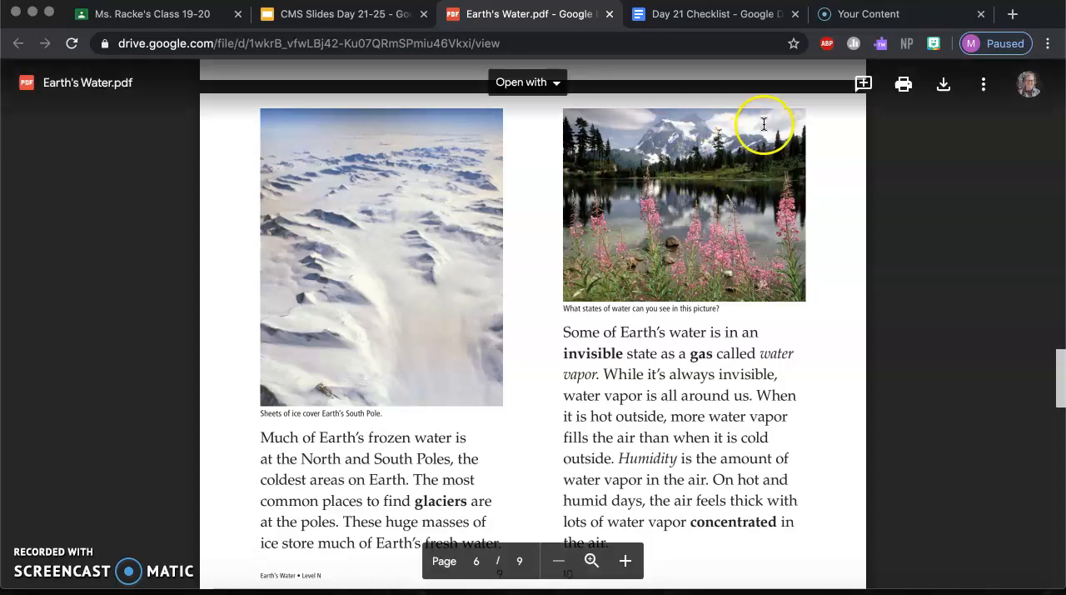
pyautogui.moveTo(608, 110)
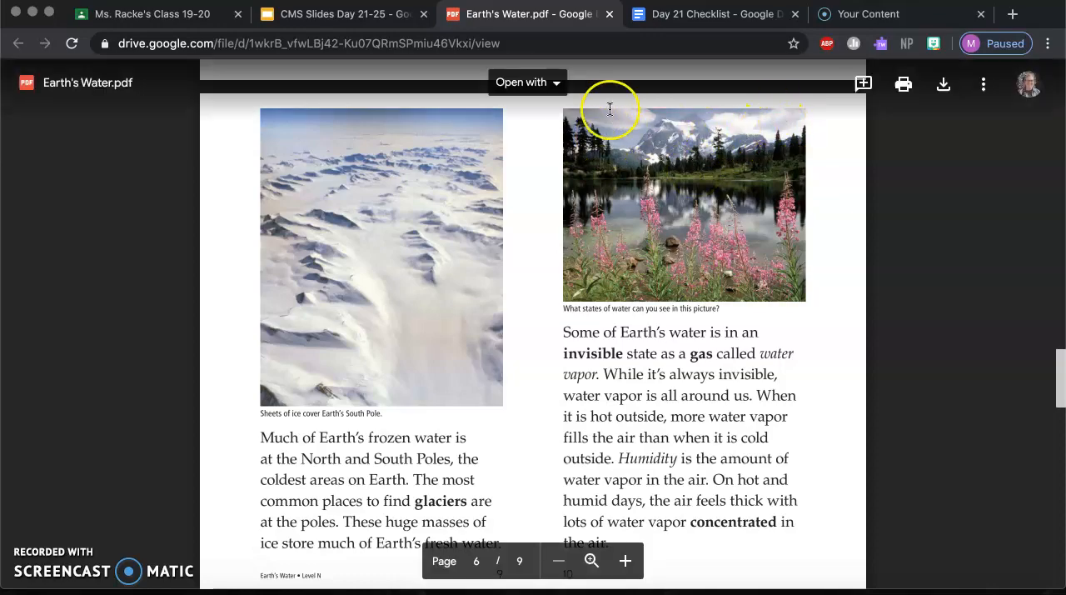
pyautogui.moveTo(660, 136)
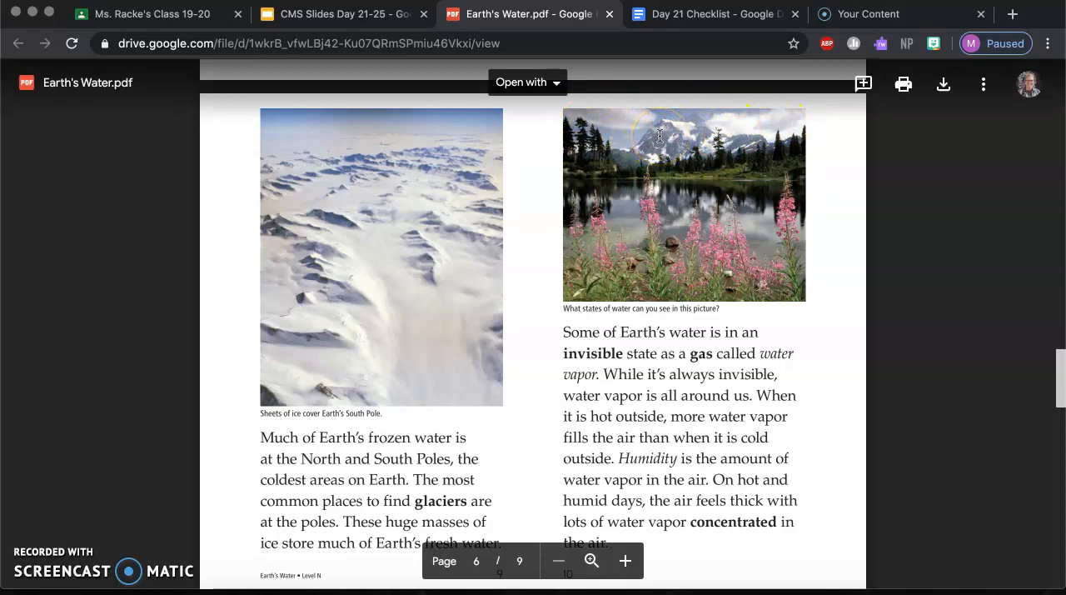
pyautogui.moveTo(740, 250)
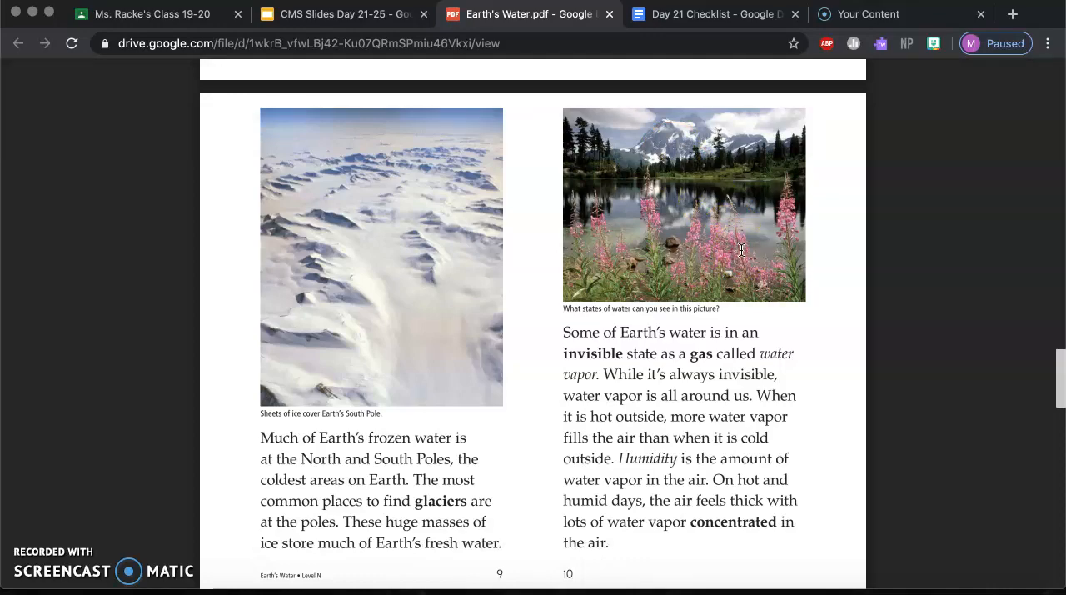
pyautogui.scroll(-3)
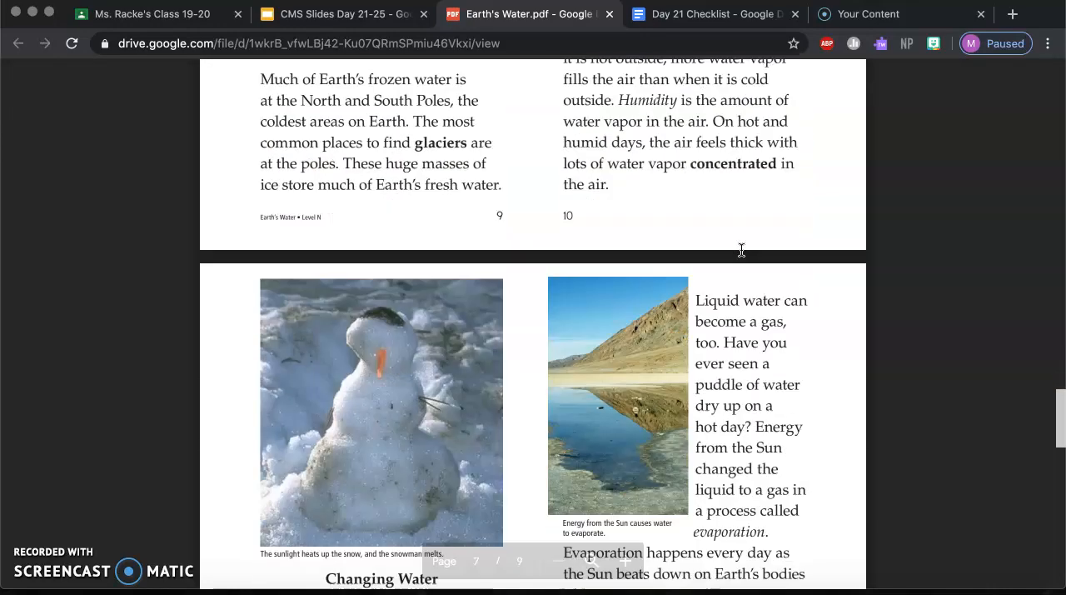
pyautogui.scroll(-3)
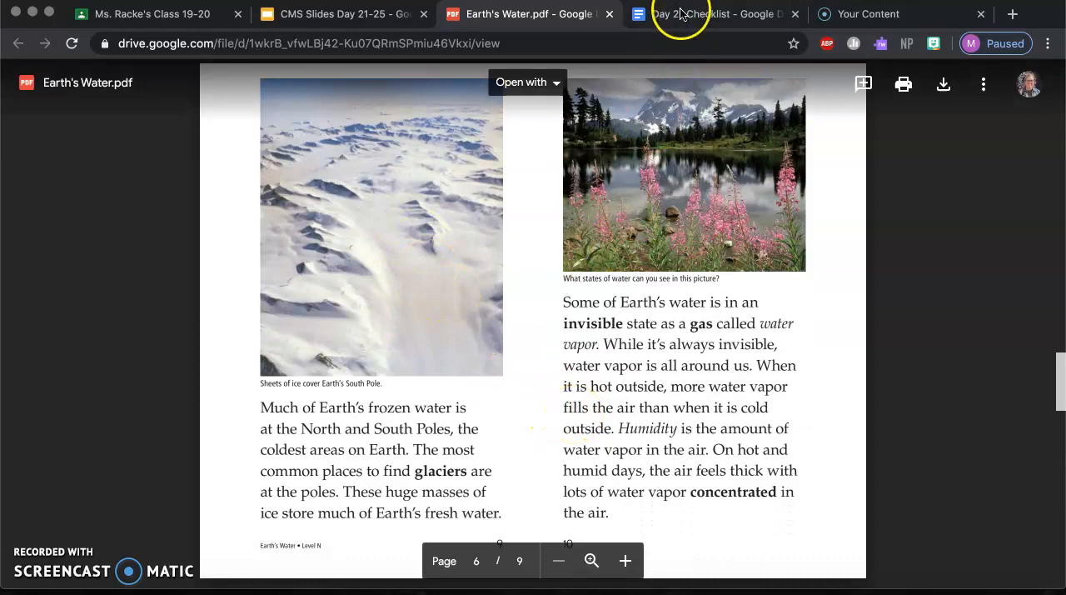
# - Switch to the Day 21 Checklist tab, showing the empty three-facts Literacy lines
pyautogui.click(712, 14)
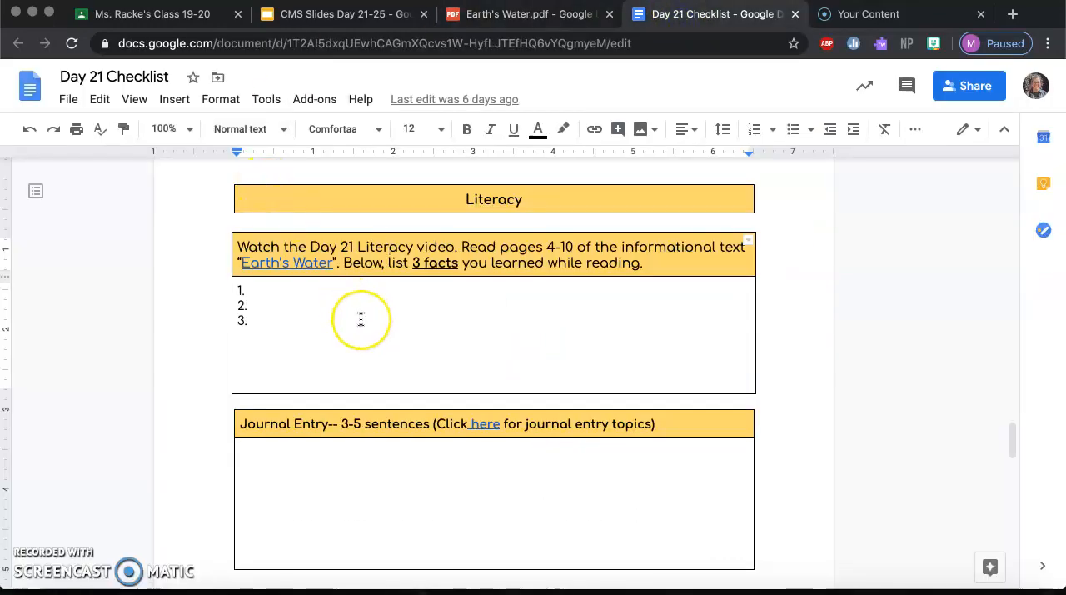
pyautogui.moveTo(371, 301)
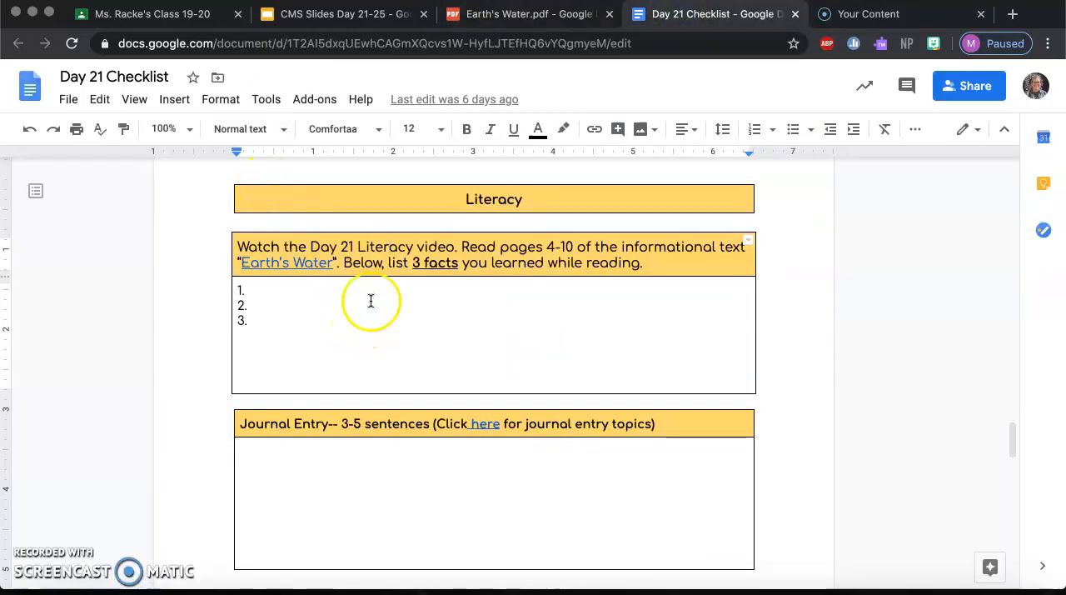
pyautogui.moveTo(564, 249)
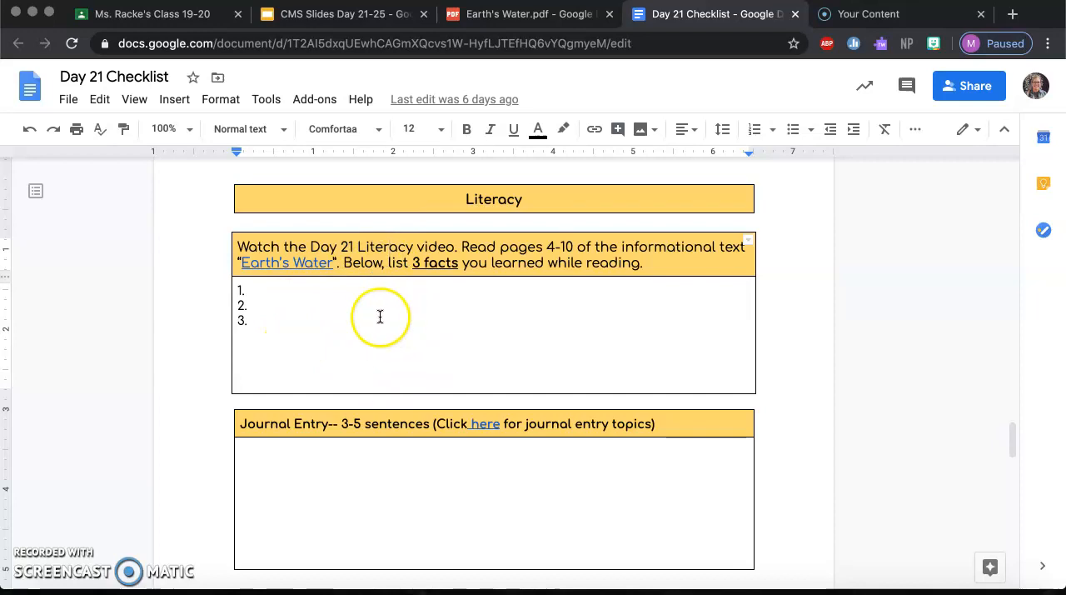
pyautogui.moveTo(210, 432)
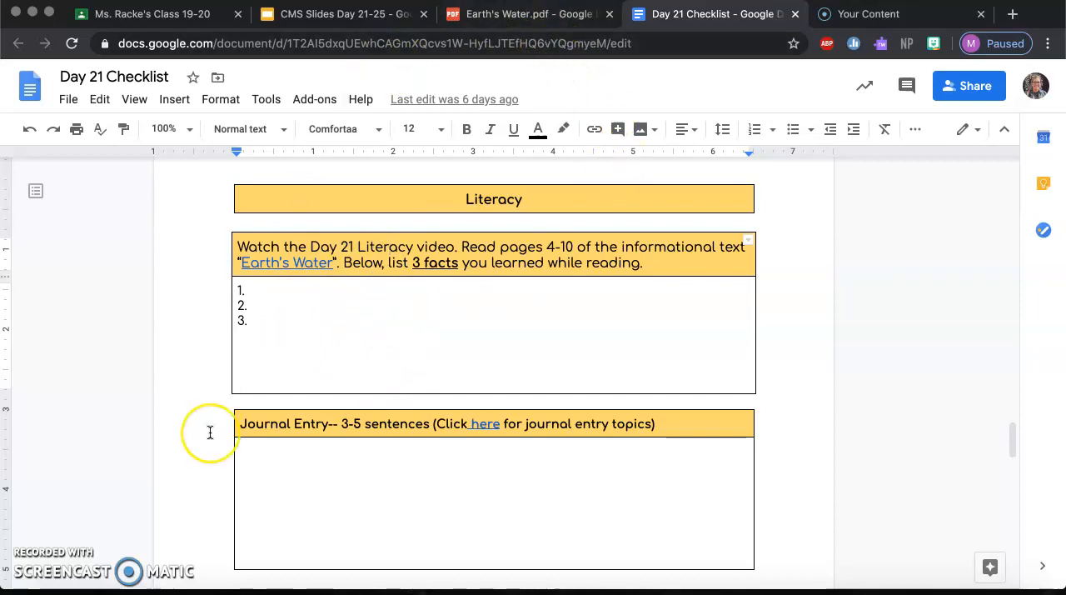